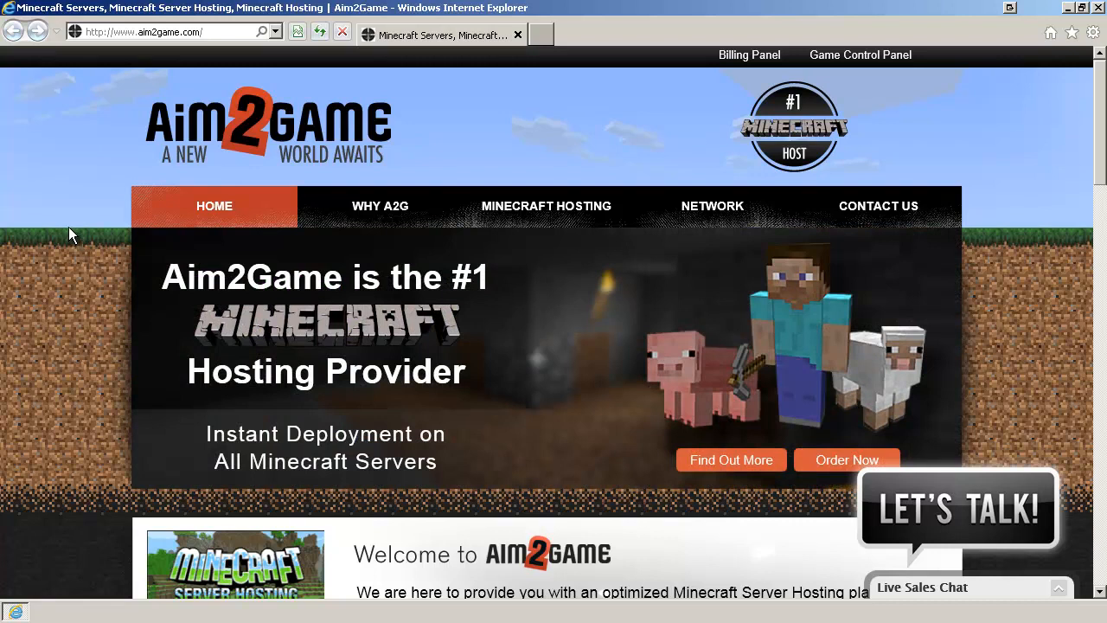
mouse_move(921, 93)
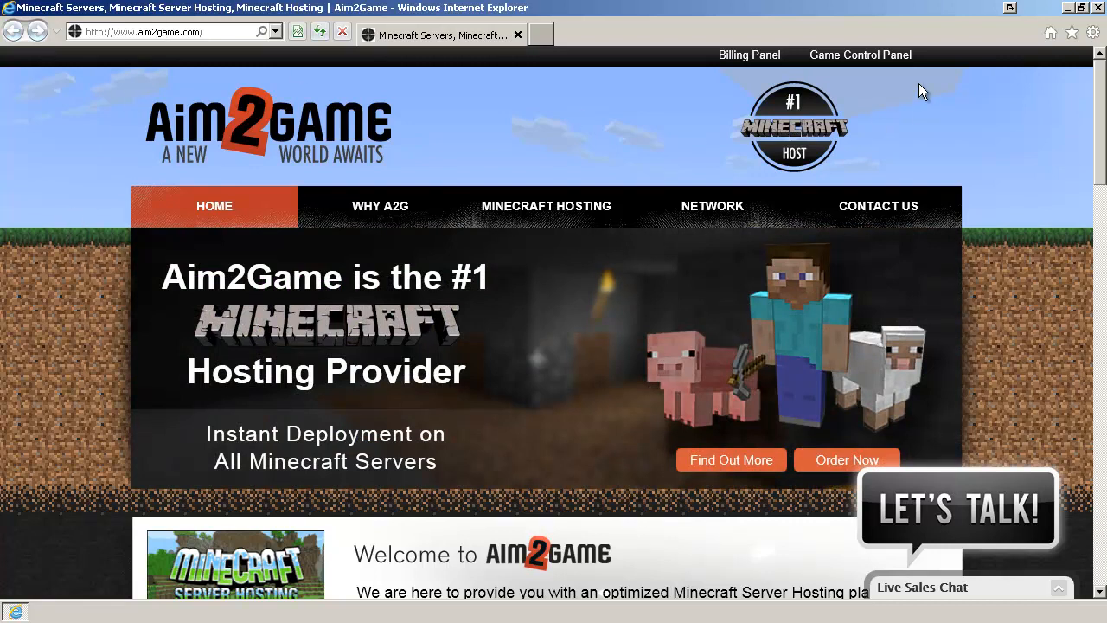
Log into the Game Control Panel with the demo account credentials
left_click(860, 55)
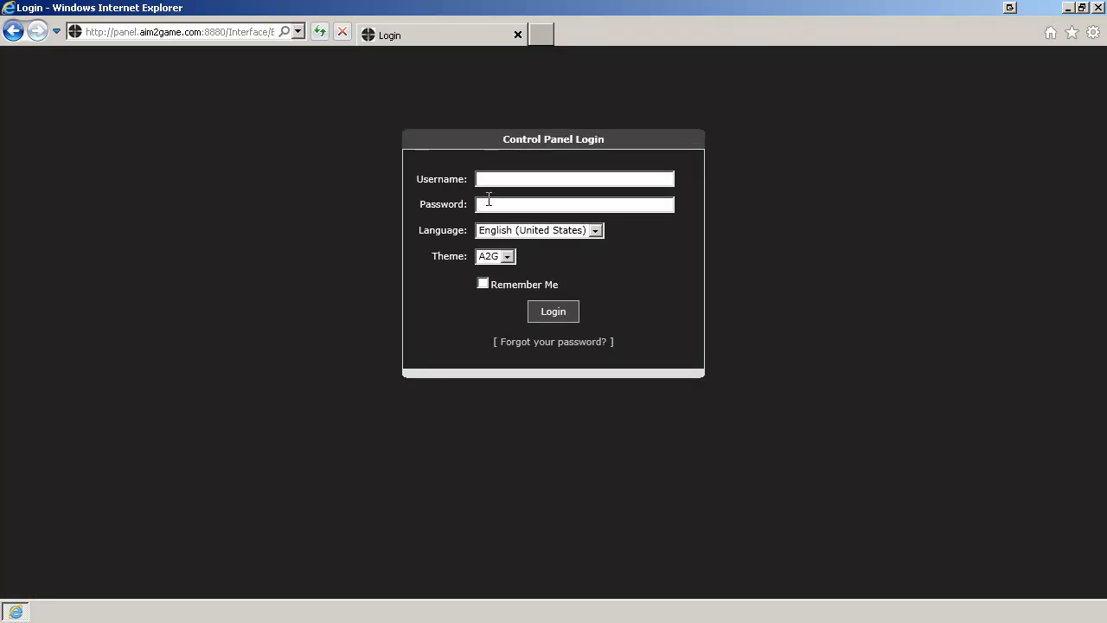
mouse_move(541, 346)
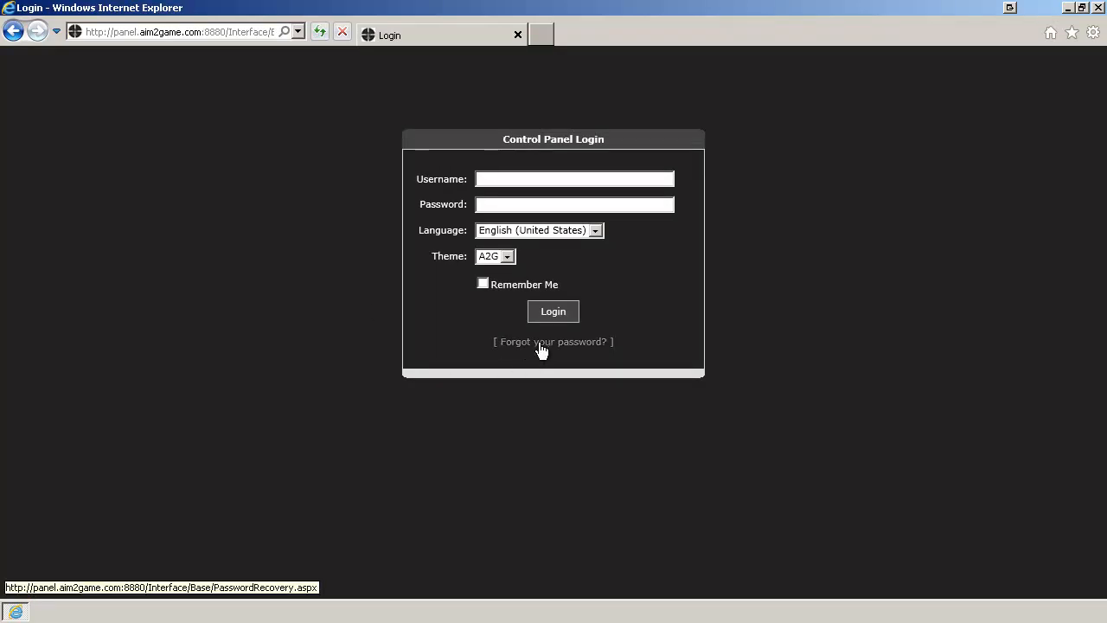
type("demo")
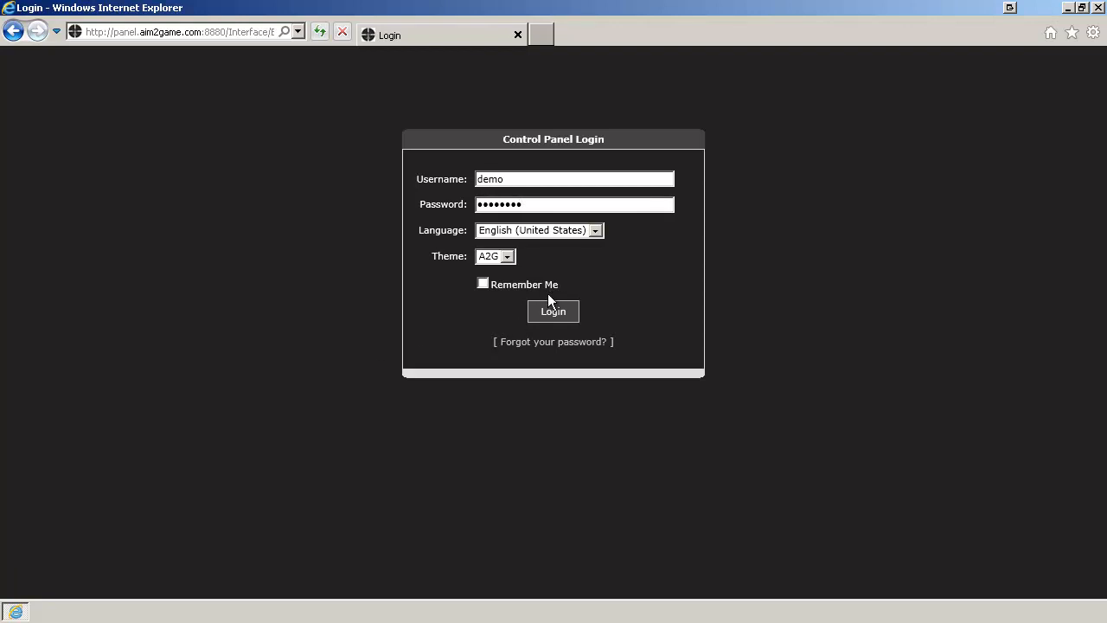
left_click(553, 312)
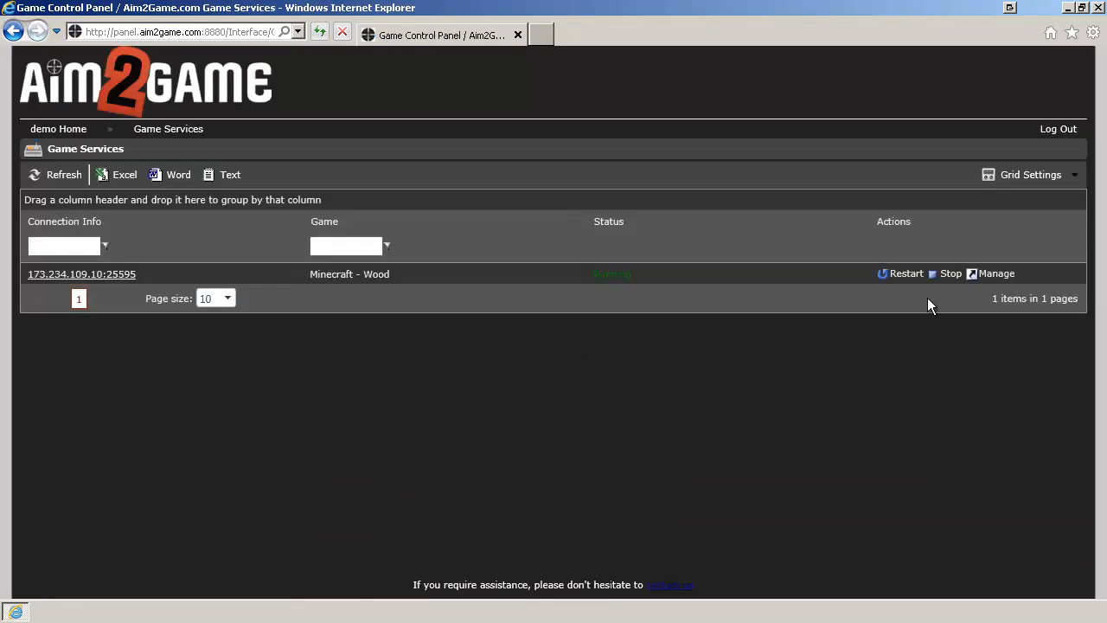
Open Manage for the Minecraft - Wood service, then its File Manager
left_click(997, 273)
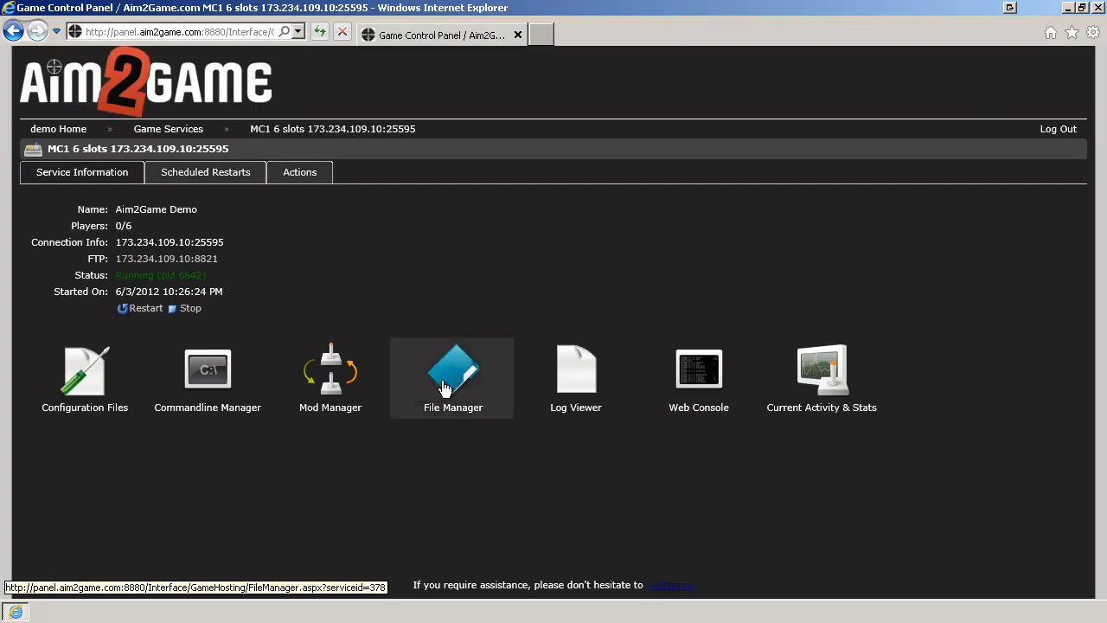
left_click(453, 372)
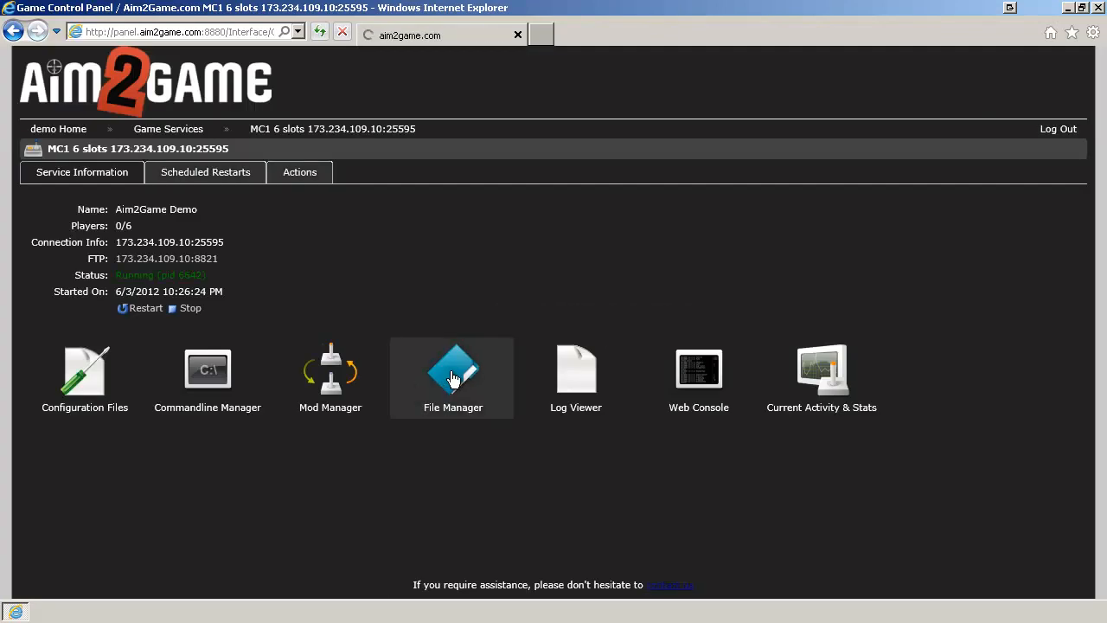
Open the Upload to: / dialog from the File Manager toolbar
left_click(453, 378)
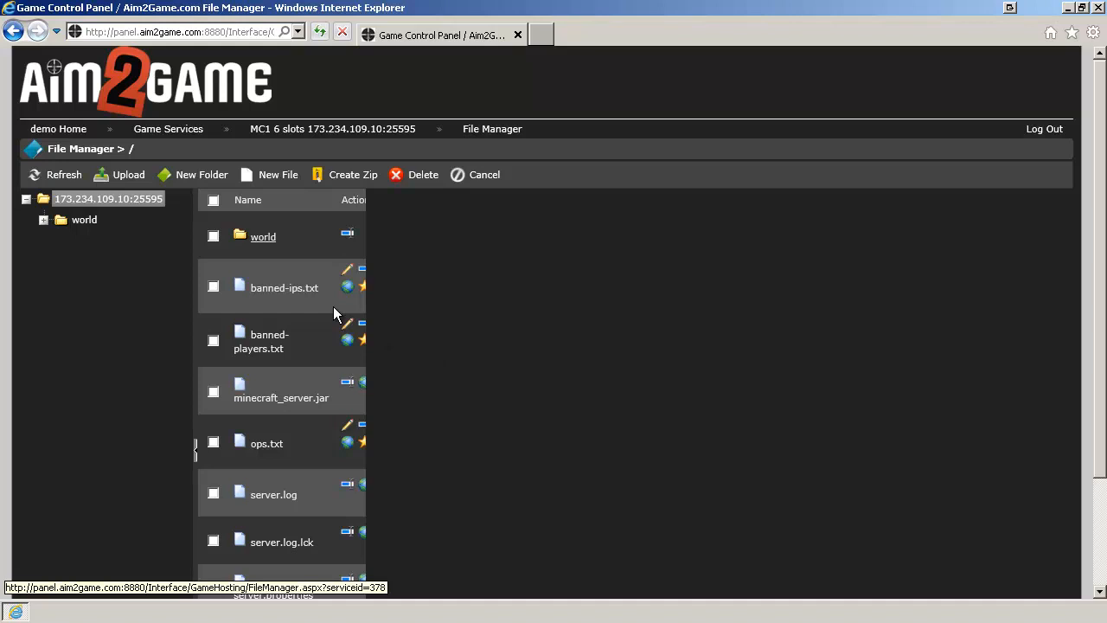
left_click(128, 174)
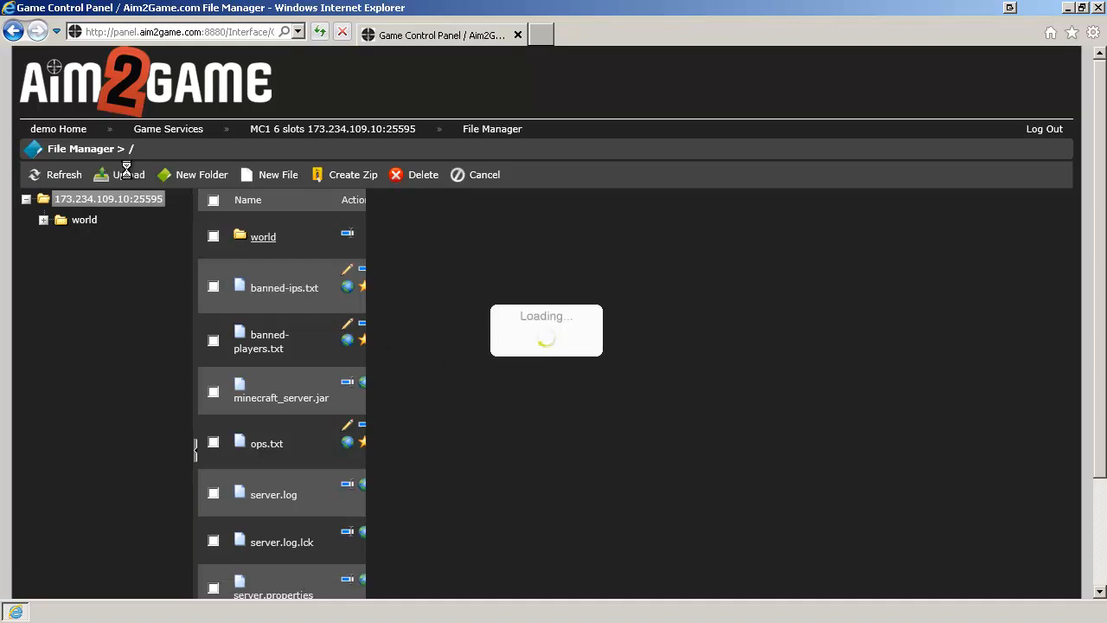
left_click(128, 174)
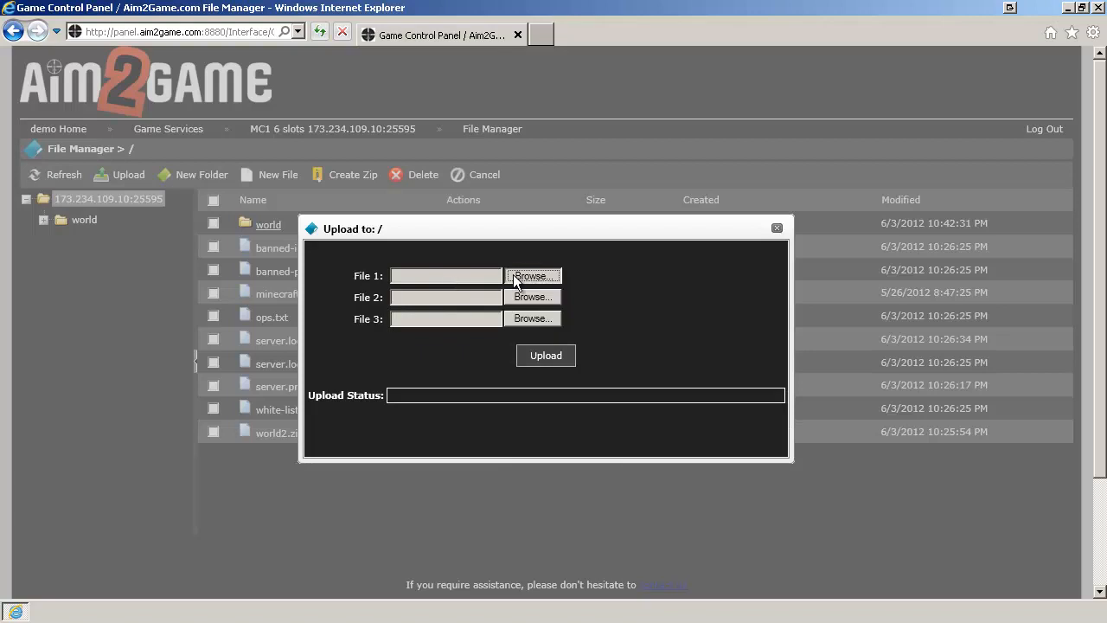
Attach world2.zip from the Desktop as File 1 for upload
left_click(533, 275)
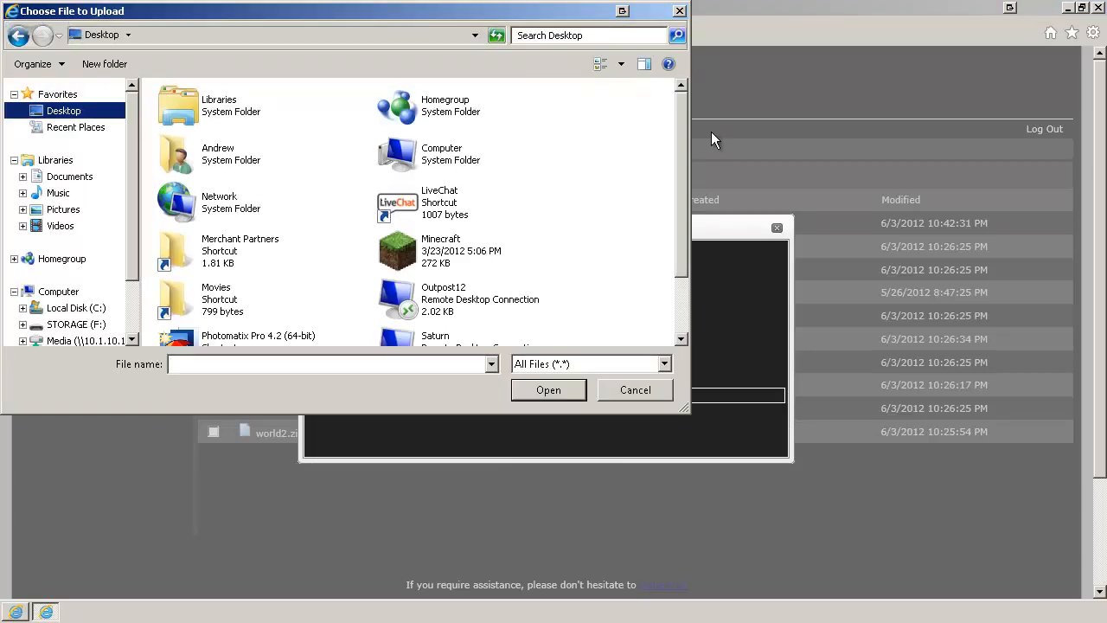
scroll("down", 3)
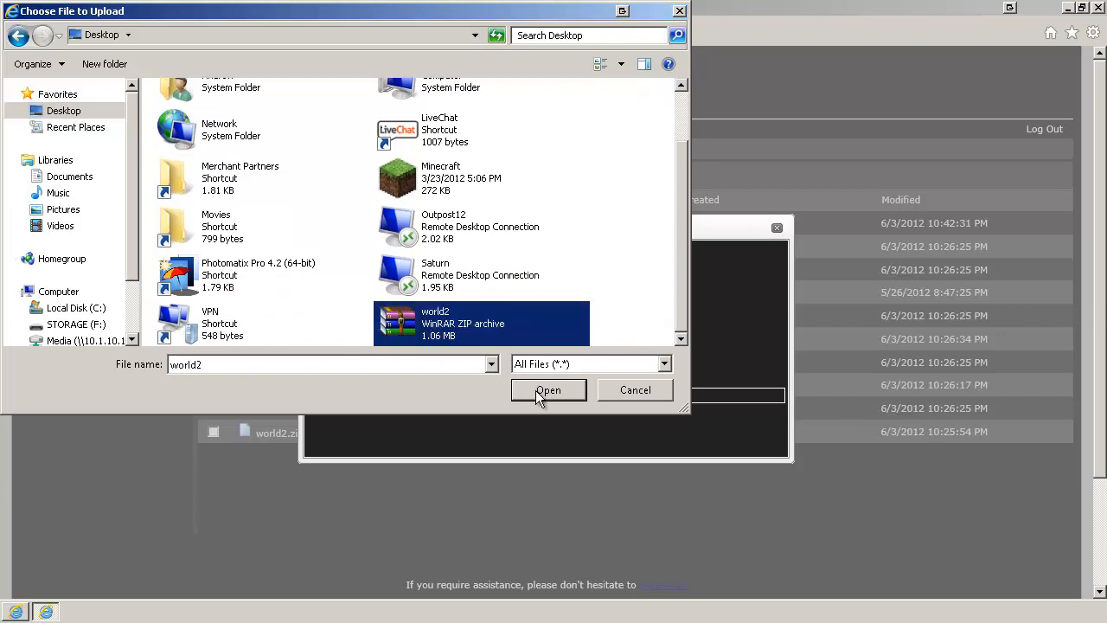
mouse_move(553, 406)
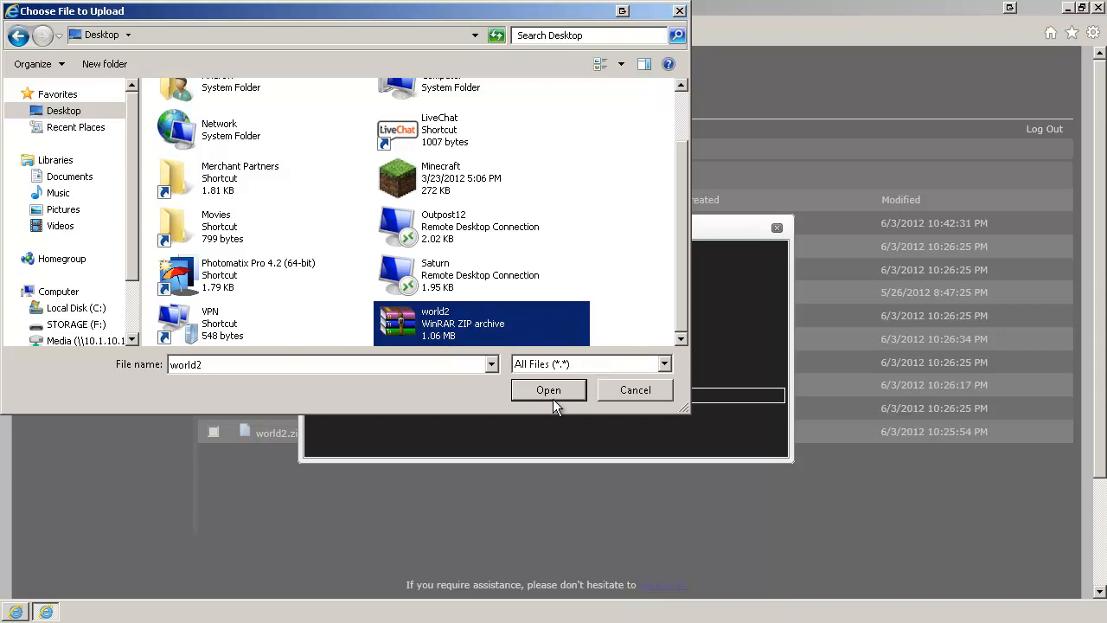
left_click(549, 389)
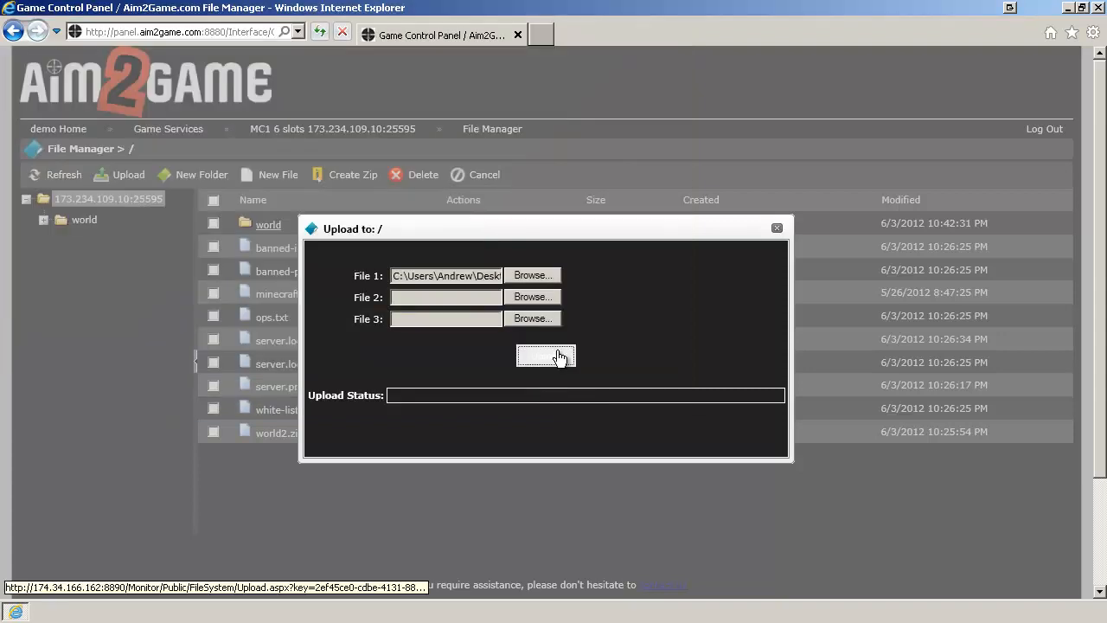
Upload world2.zip to the server root and close the upload form
left_click(546, 356)
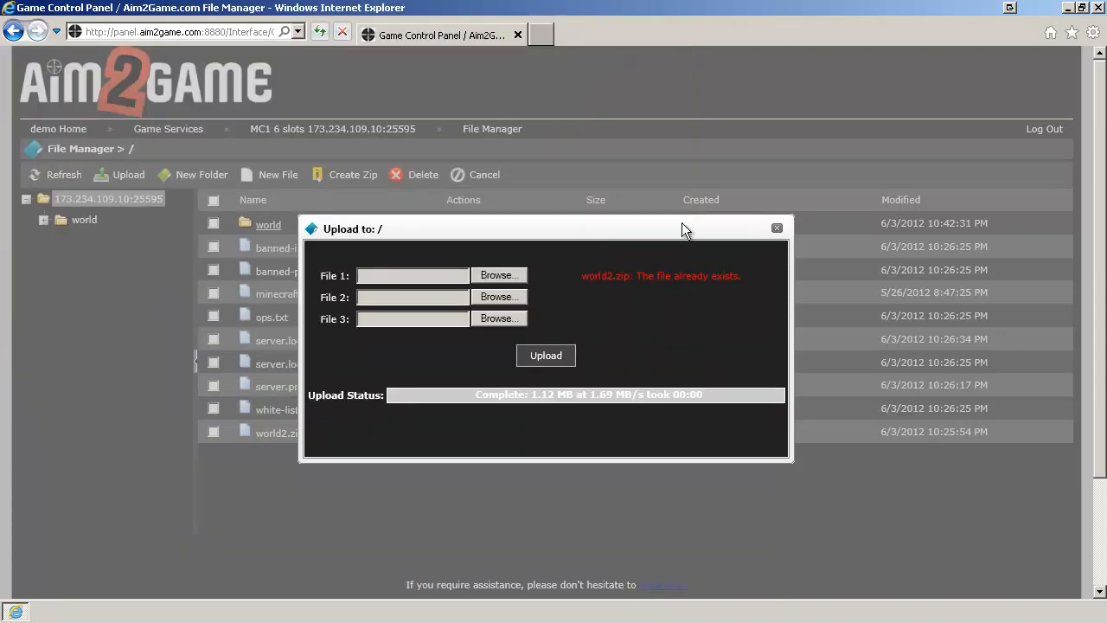
left_click(776, 228)
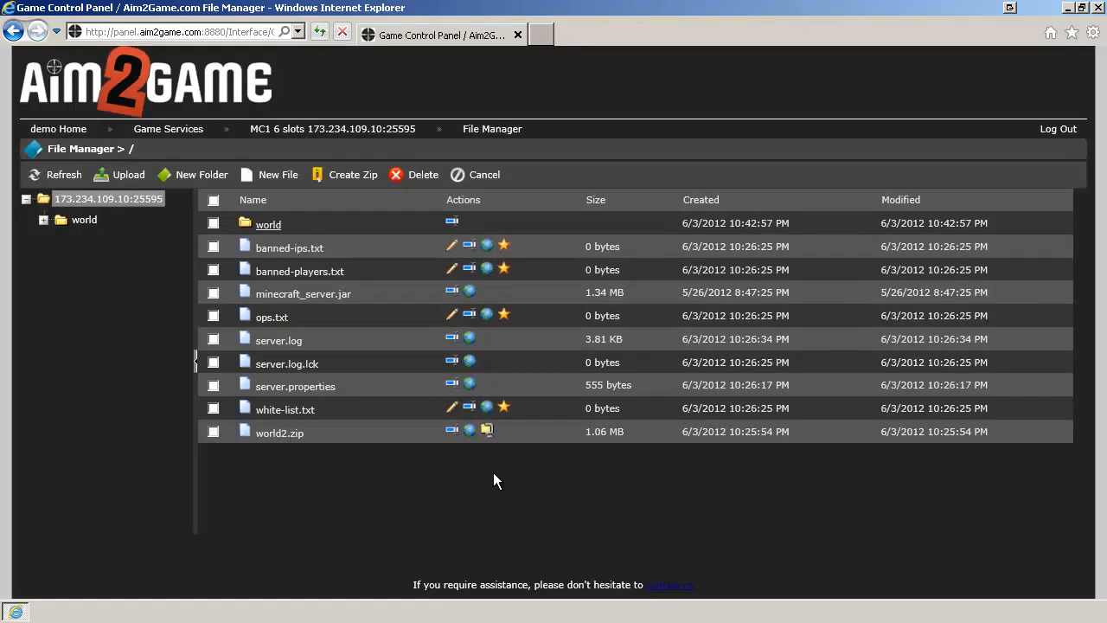
mouse_move(487, 430)
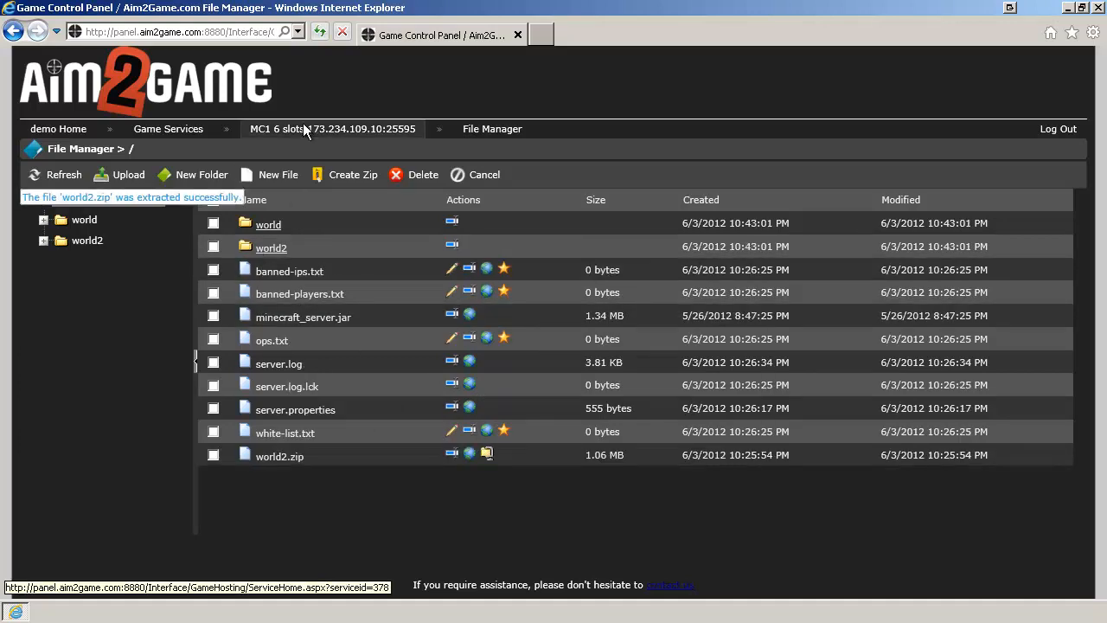
Open server.properties in the Text Editor from Configuration Files
left_click(332, 129)
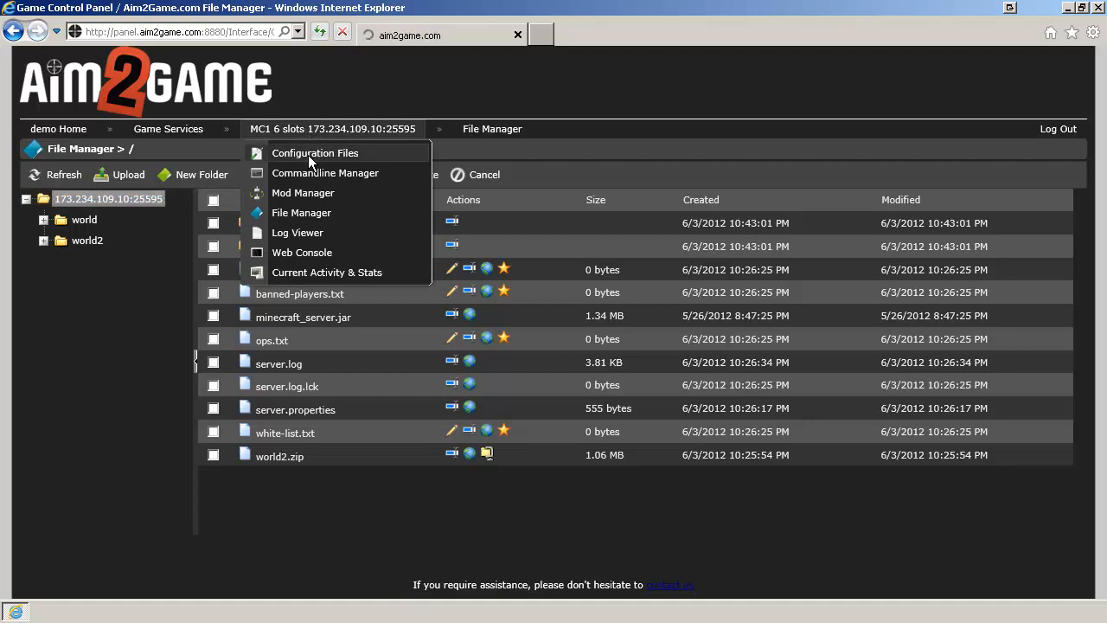
left_click(315, 152)
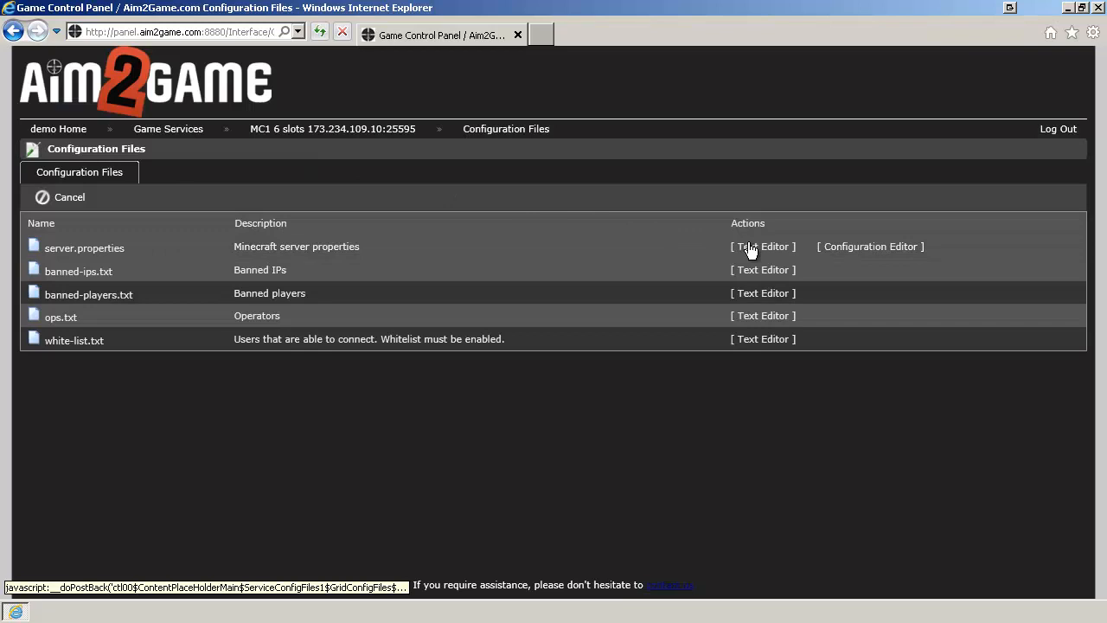
left_click(764, 246)
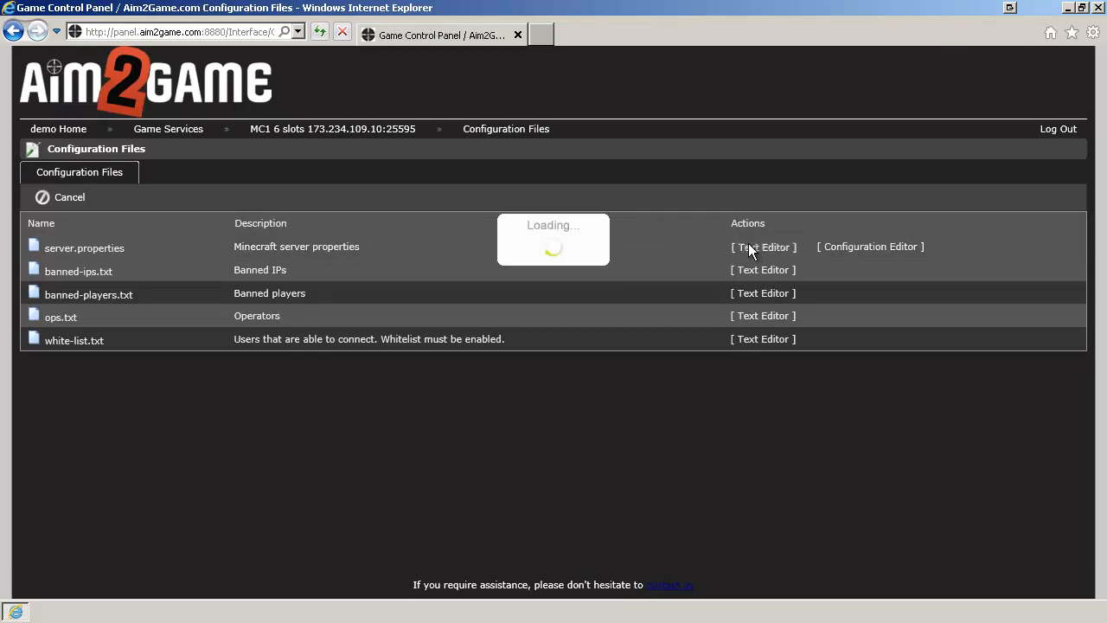
Change level-name=world to world2 in server.properties and save
left_click(762, 247)
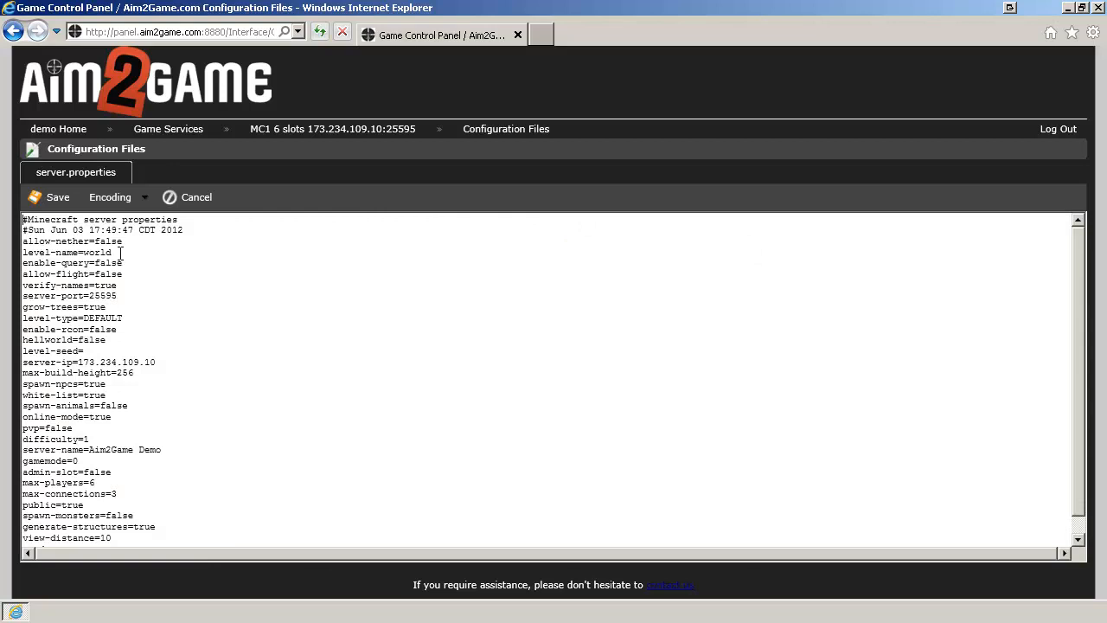
mouse_move(189, 269)
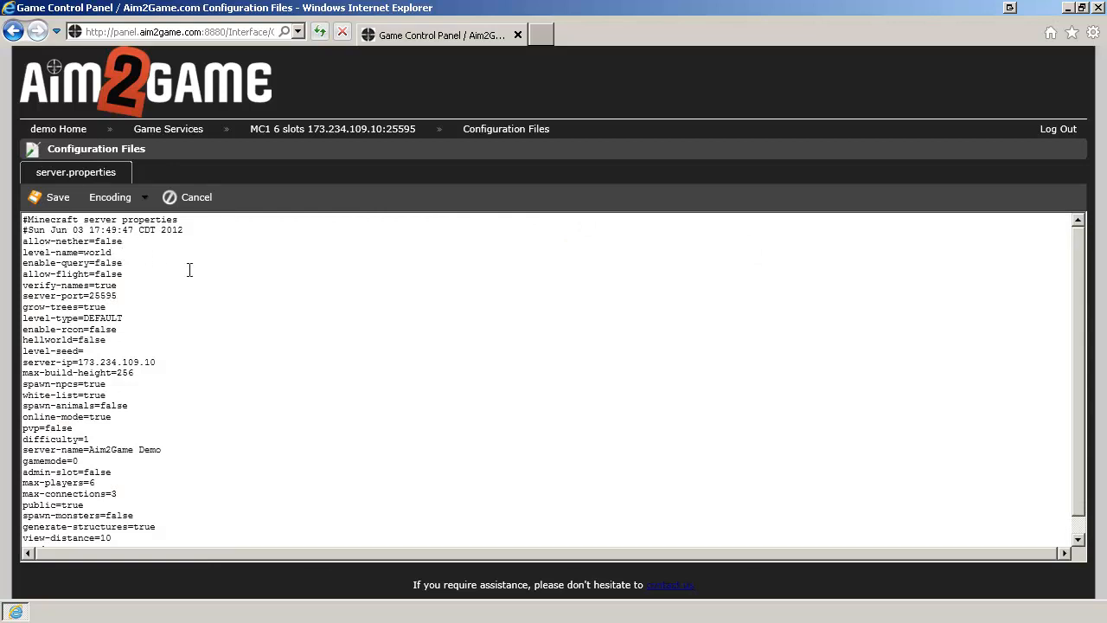
type("2")
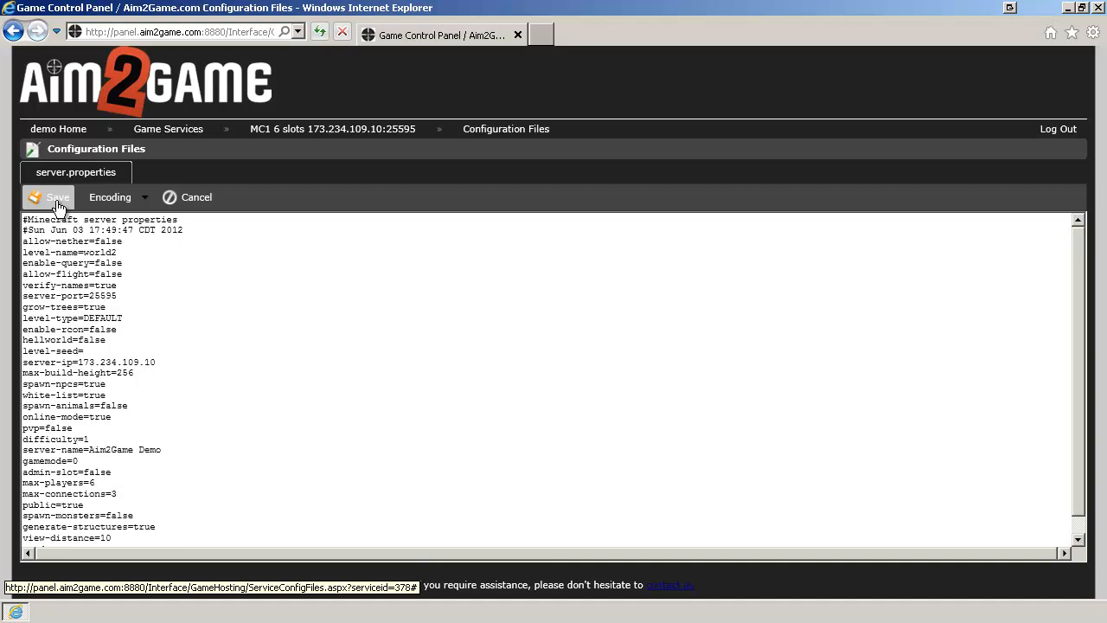
left_click(49, 197)
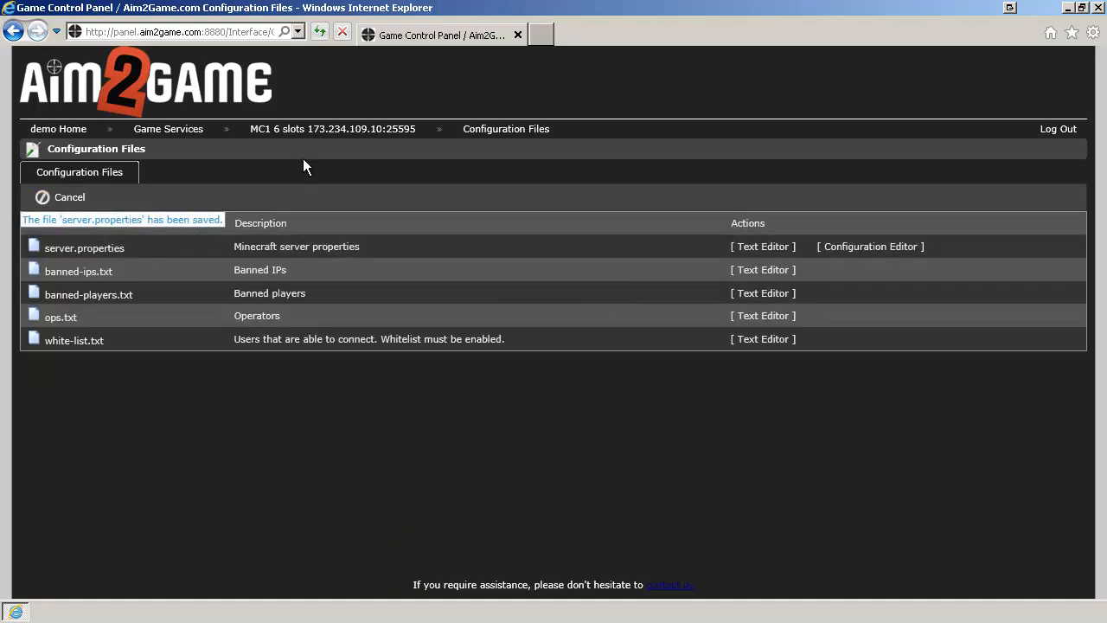
Go back to the MC1 6 slots service page and restart the server
left_click(333, 129)
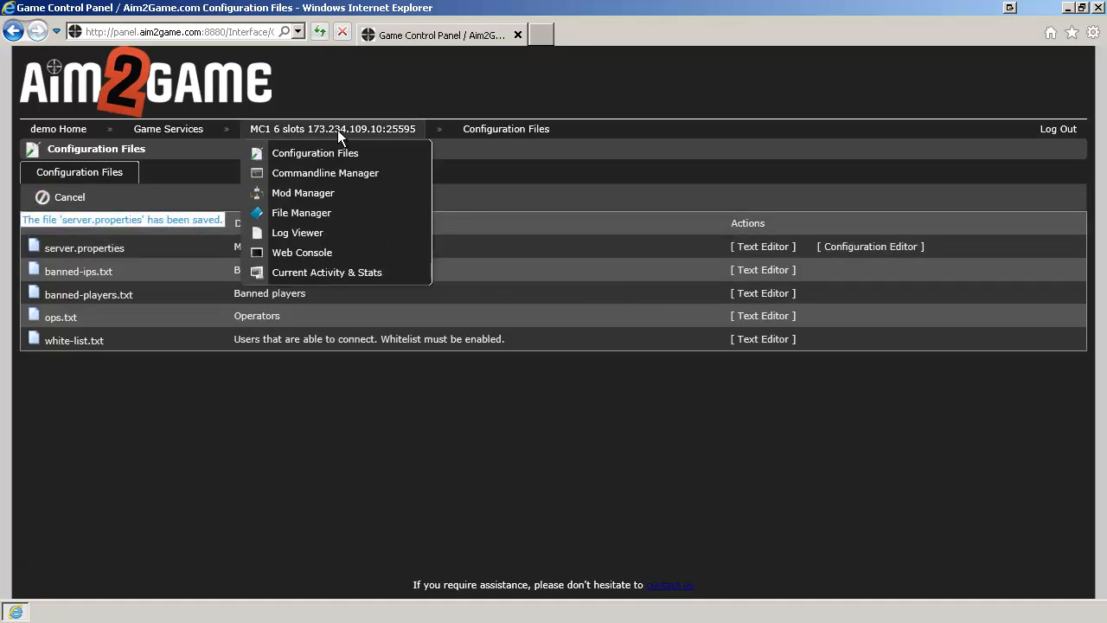
left_click(333, 129)
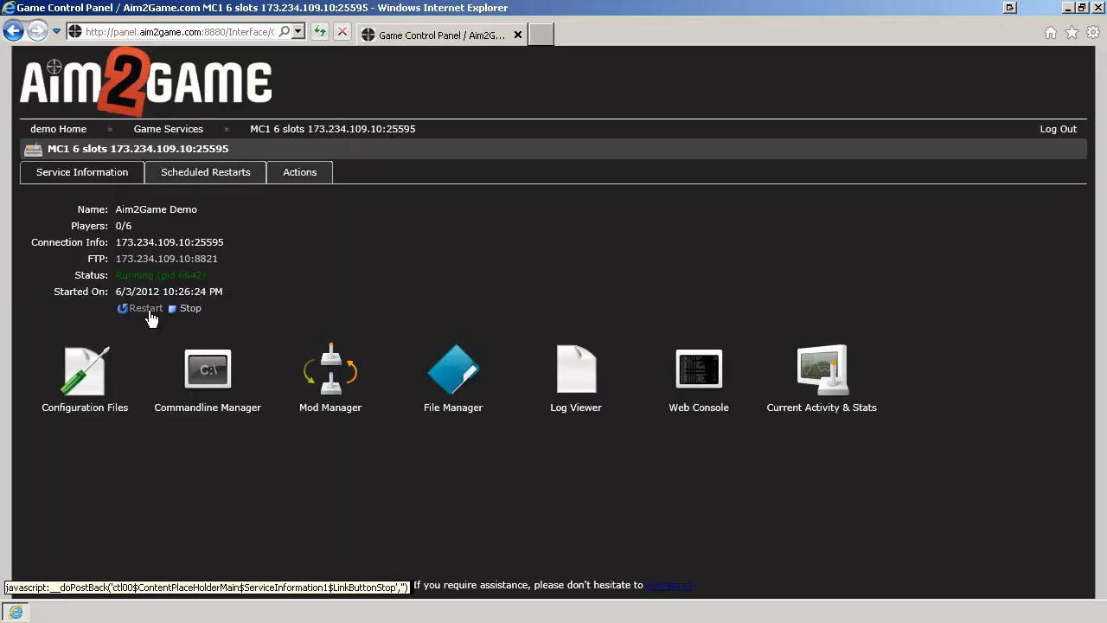
left_click(145, 308)
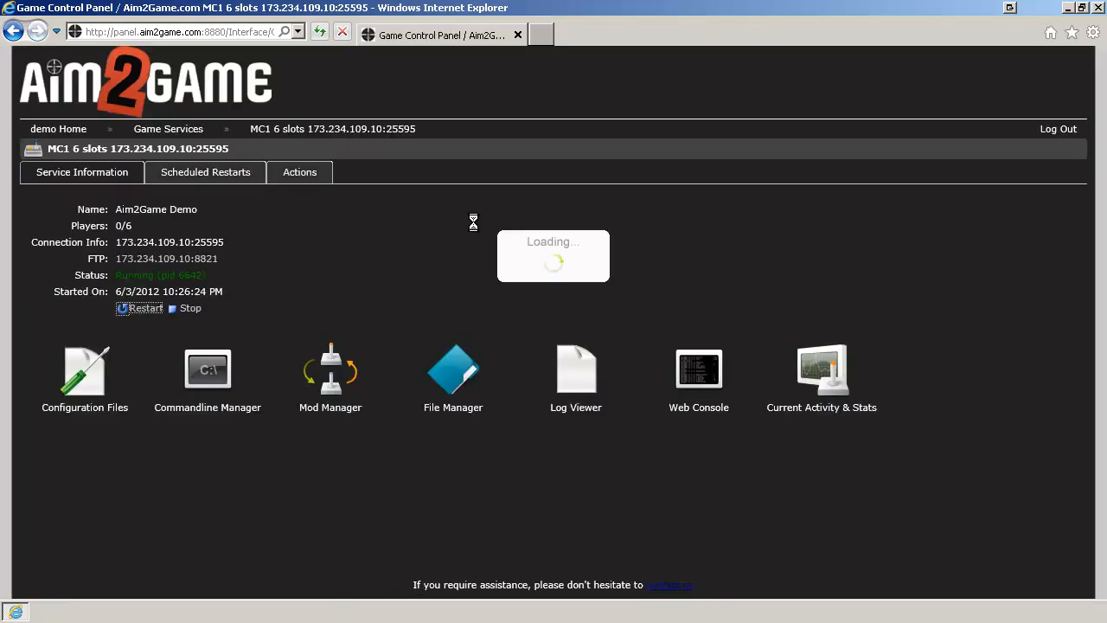